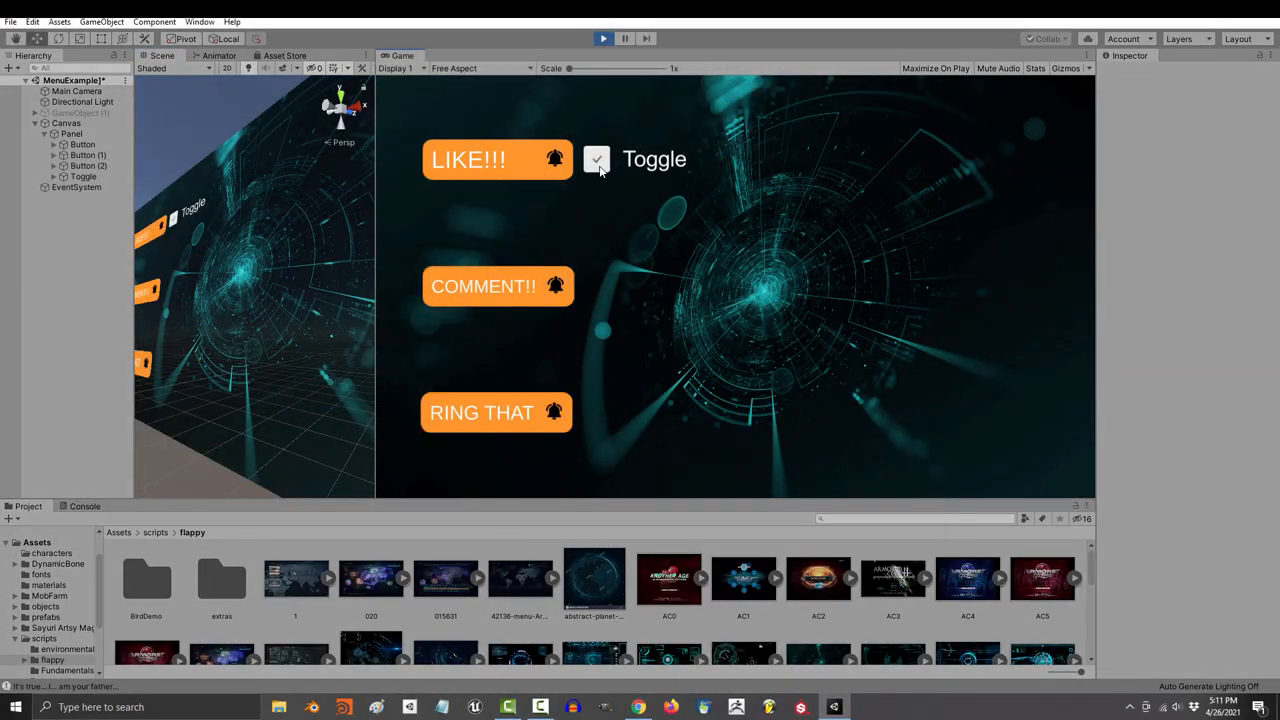
Add a UI Toggle under the Panel from the Hierarchy context menu.
{"action": "right_click", "coordinate": [65, 133]}
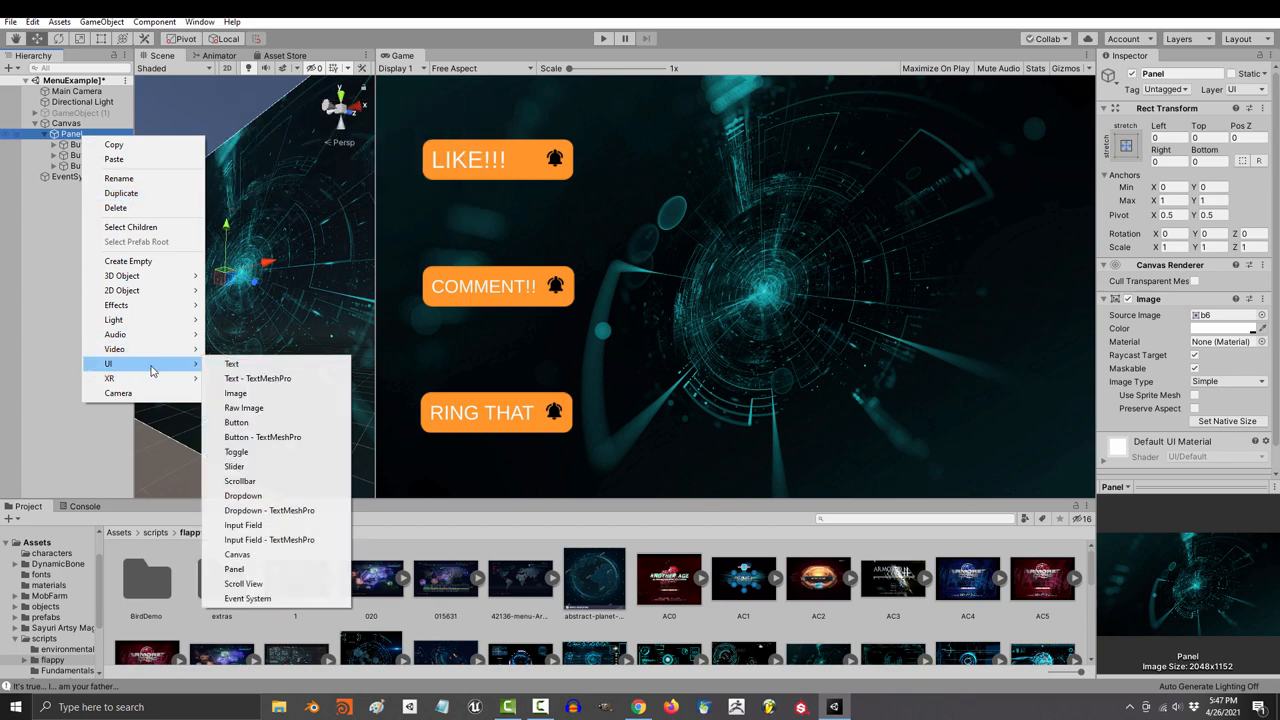
{"action": "left_click", "coordinate": [236, 452]}
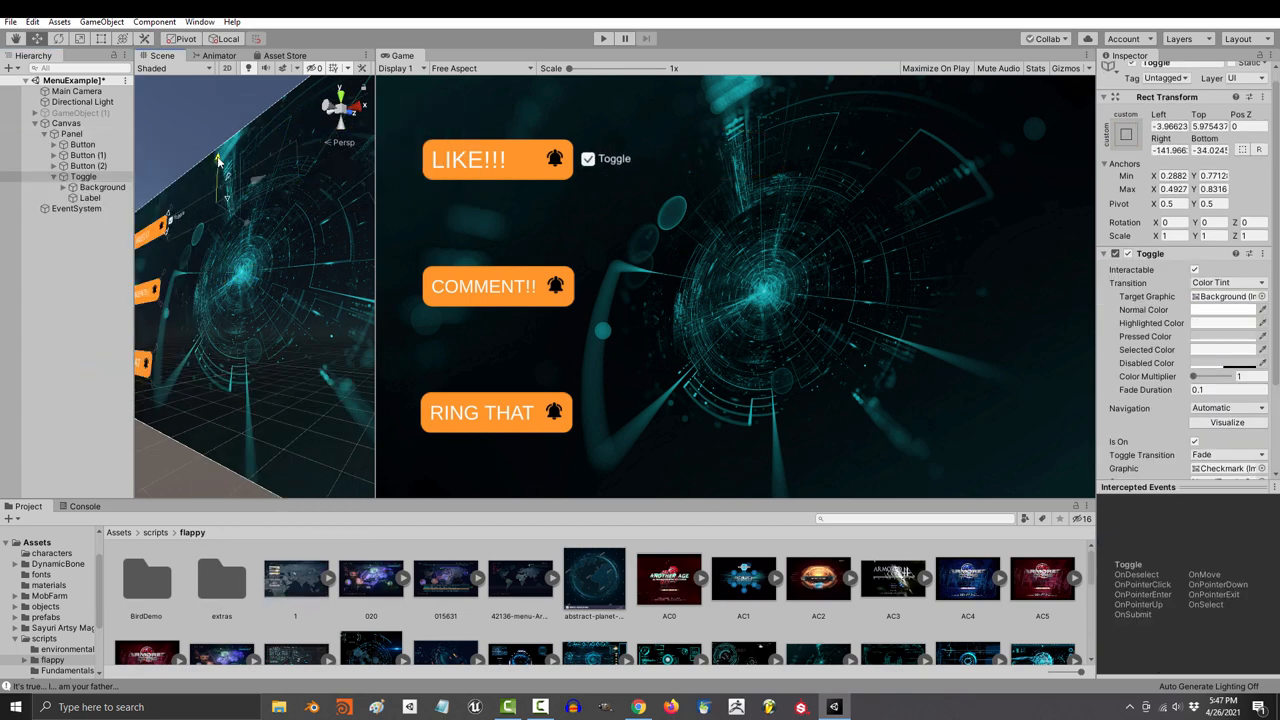
Relabel the toggle 'Toggle Me!' with larger text and select the Toggle object.
{"action": "left_click", "coordinate": [90, 197]}
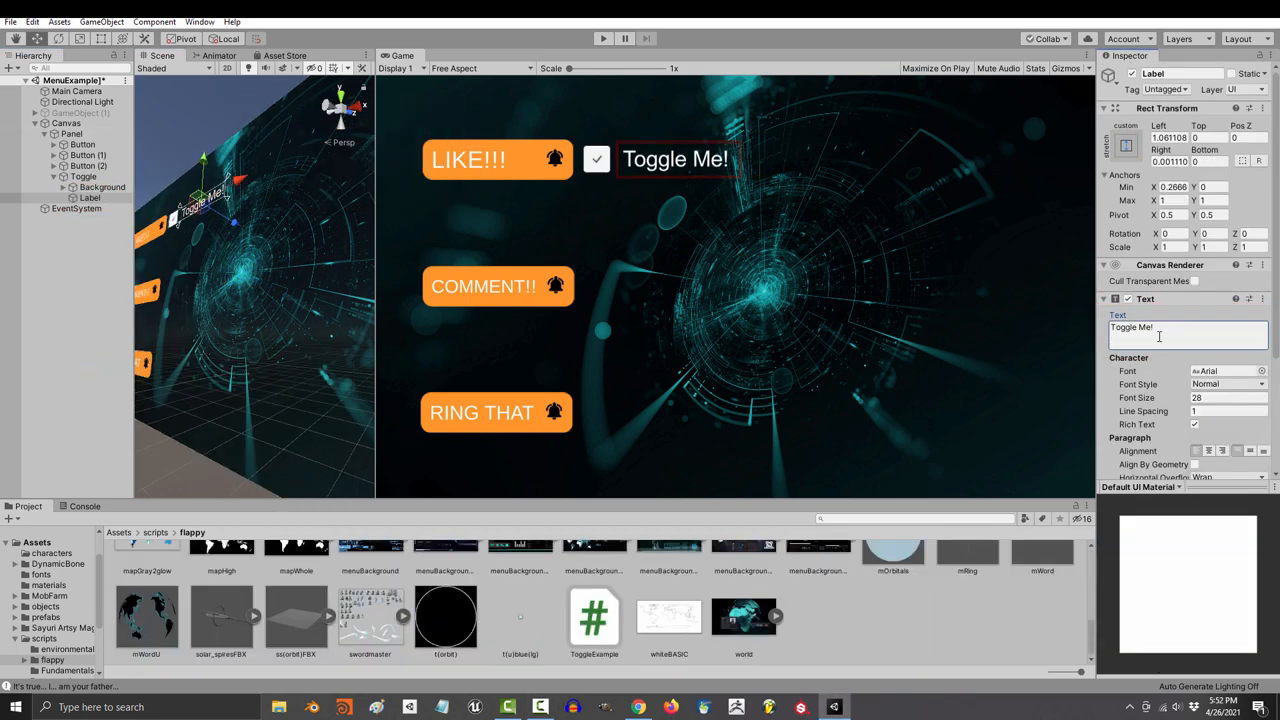
{"action": "left_click", "coordinate": [100, 187]}
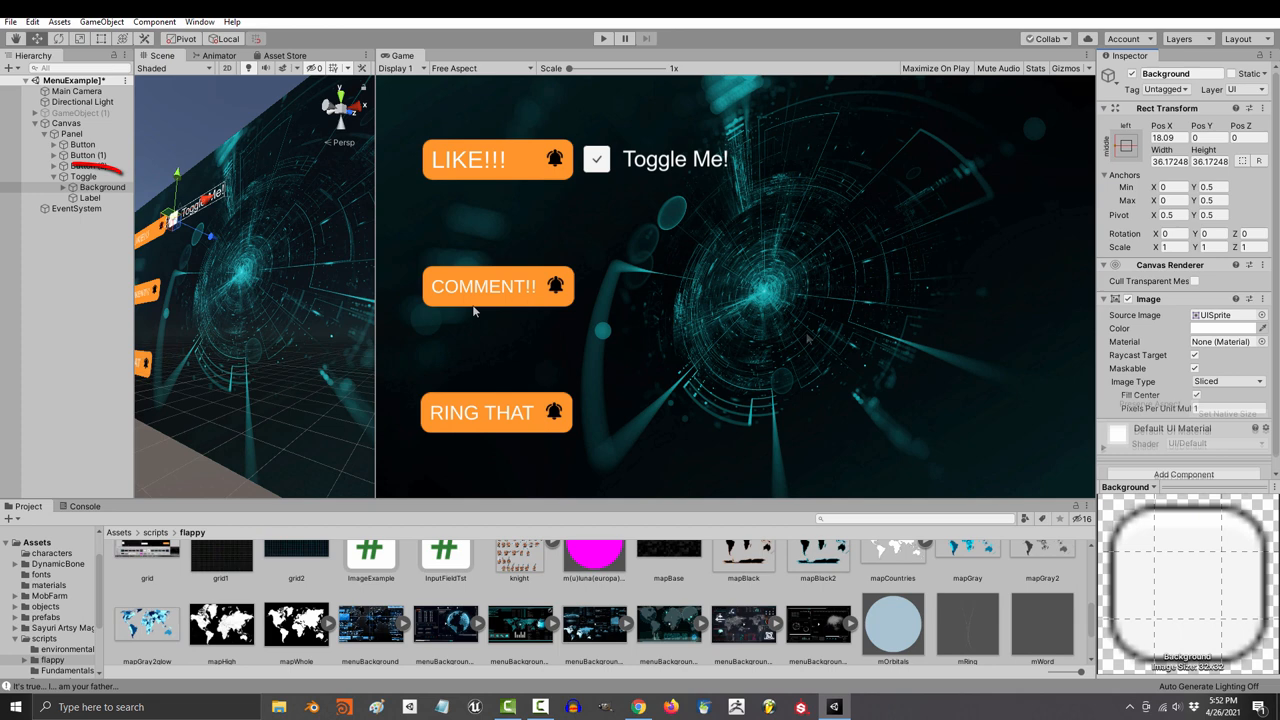
{"action": "left_click", "coordinate": [84, 175]}
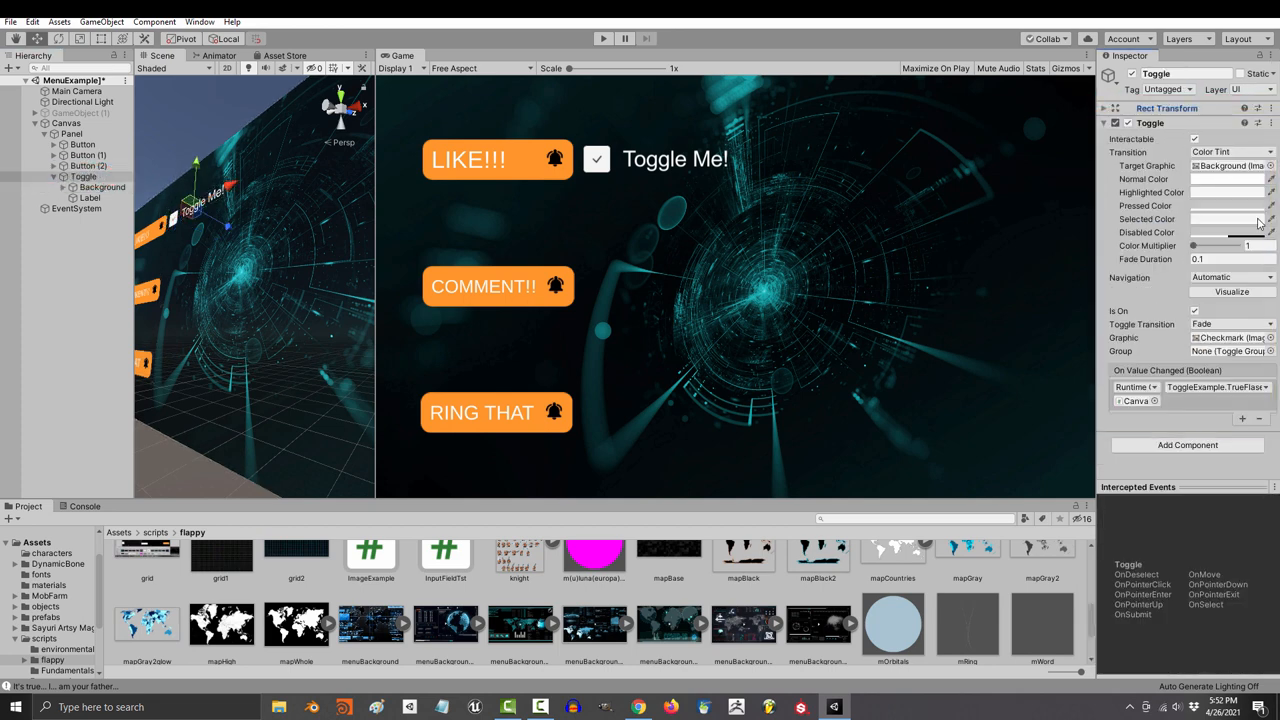
Give the toggle a red highlighted and green pressed colour, then switch it in the running game.
{"action": "left_click", "coordinate": [1230, 192]}
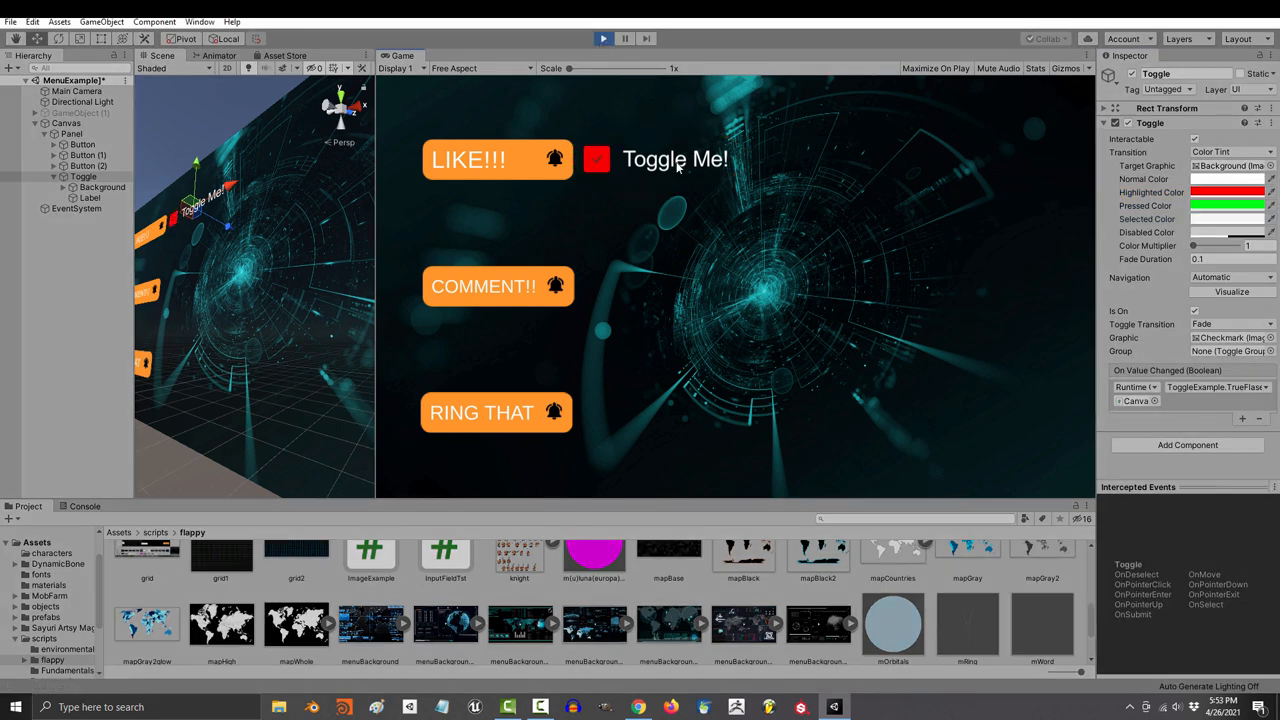
{"action": "left_click", "coordinate": [596, 159]}
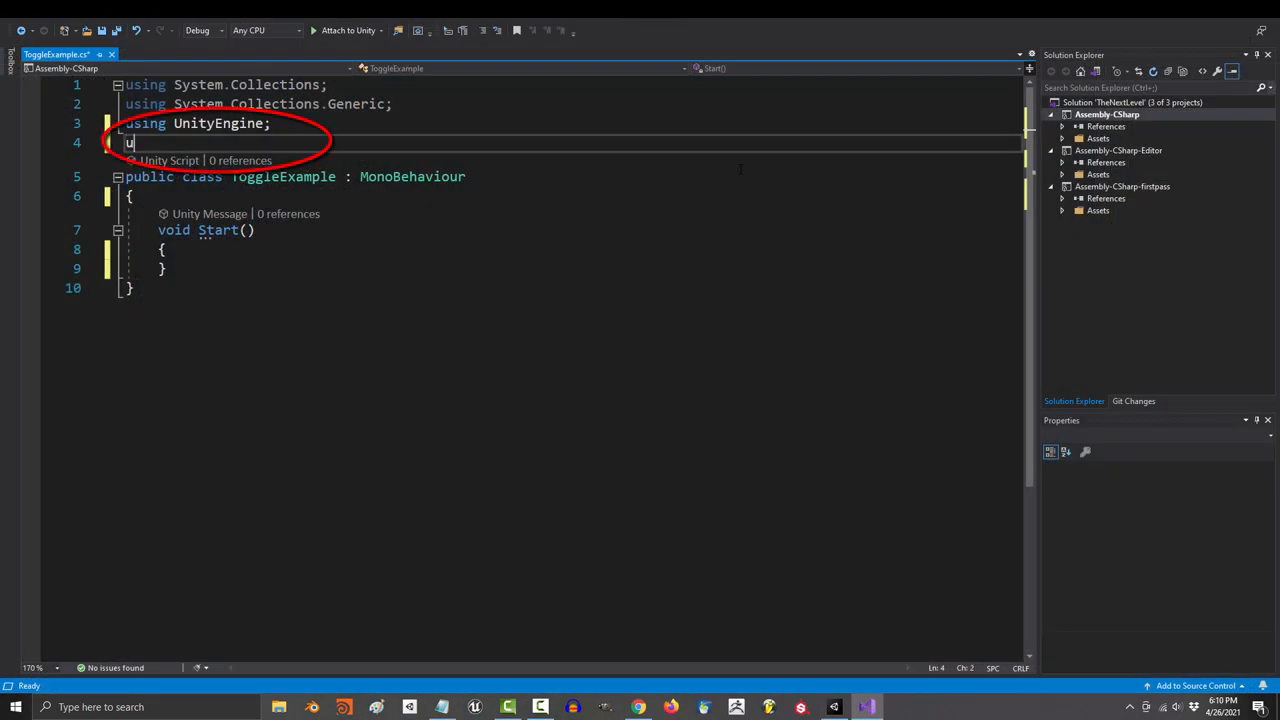
Add 'using UnityEngine.UI;', a public Toggle myToggle field, and 'myToggle.isOn = true;' in Start.
{"action": "type", "text": "using UnityEngine"}
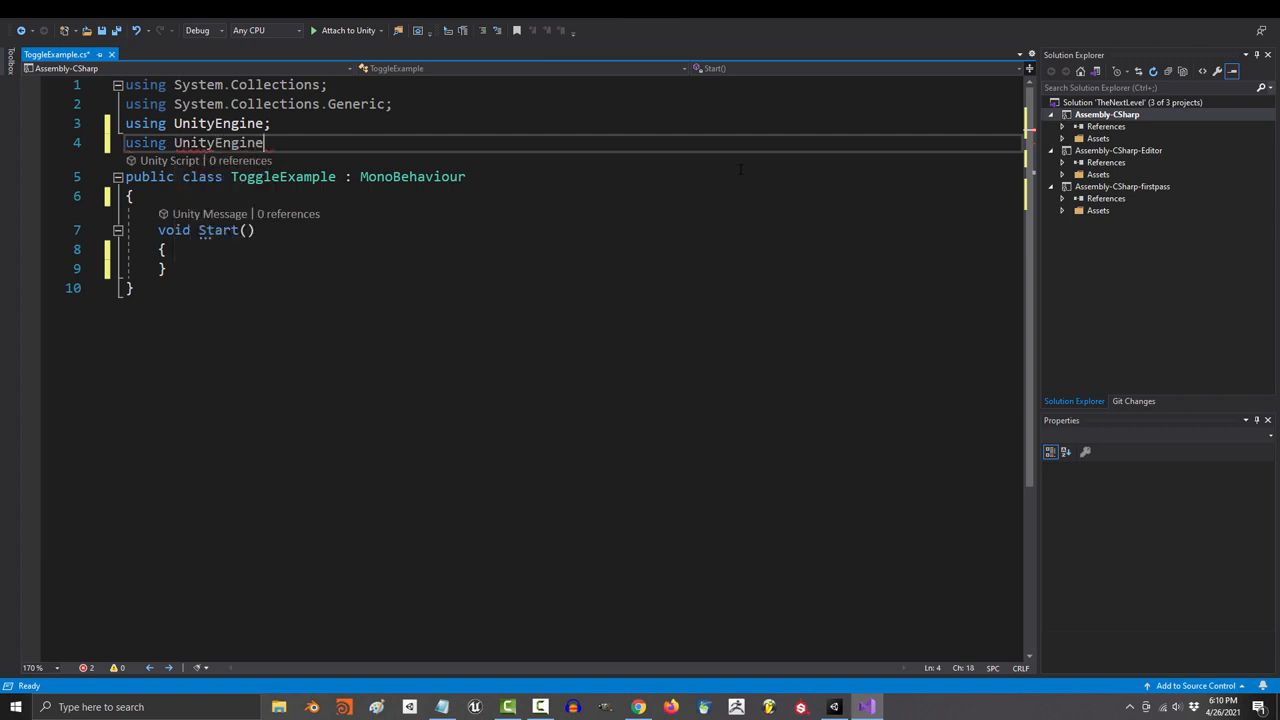
{"action": "type", "text": ".UI;"}
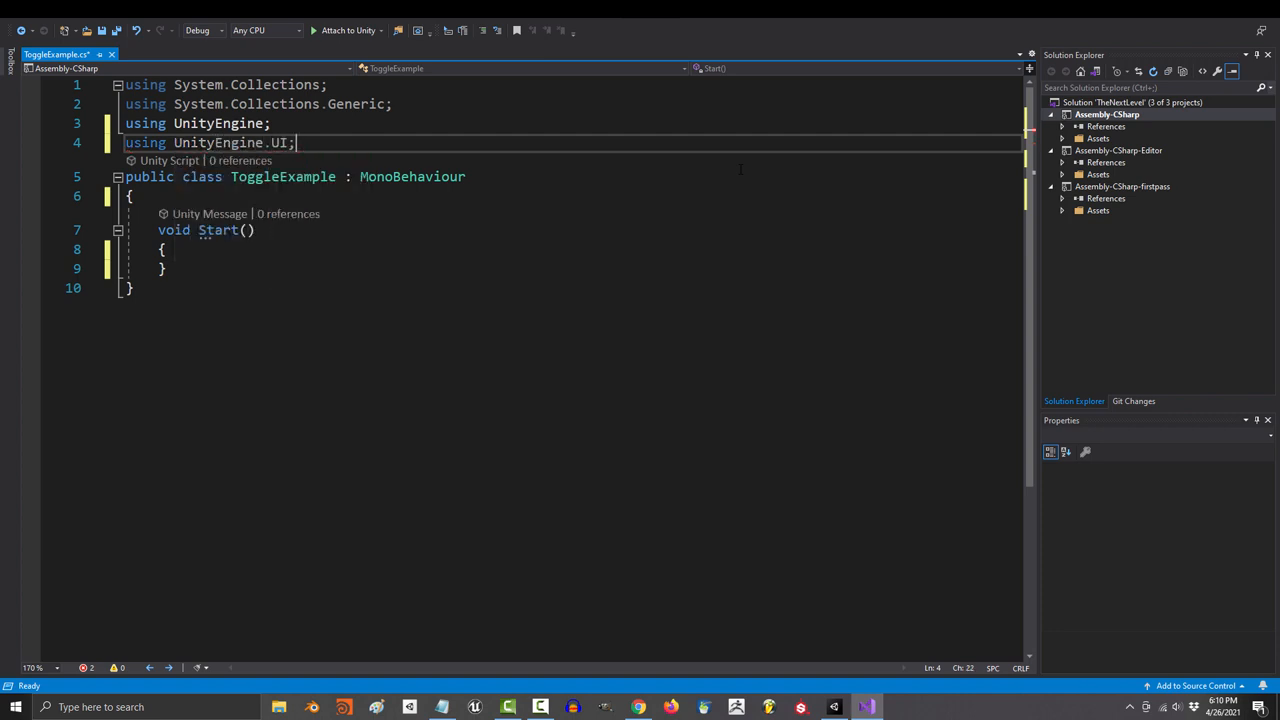
{"action": "type", "text": "public Toggle myToggle;"}
{"action": "type", "text": "myToggle.isOn ="}
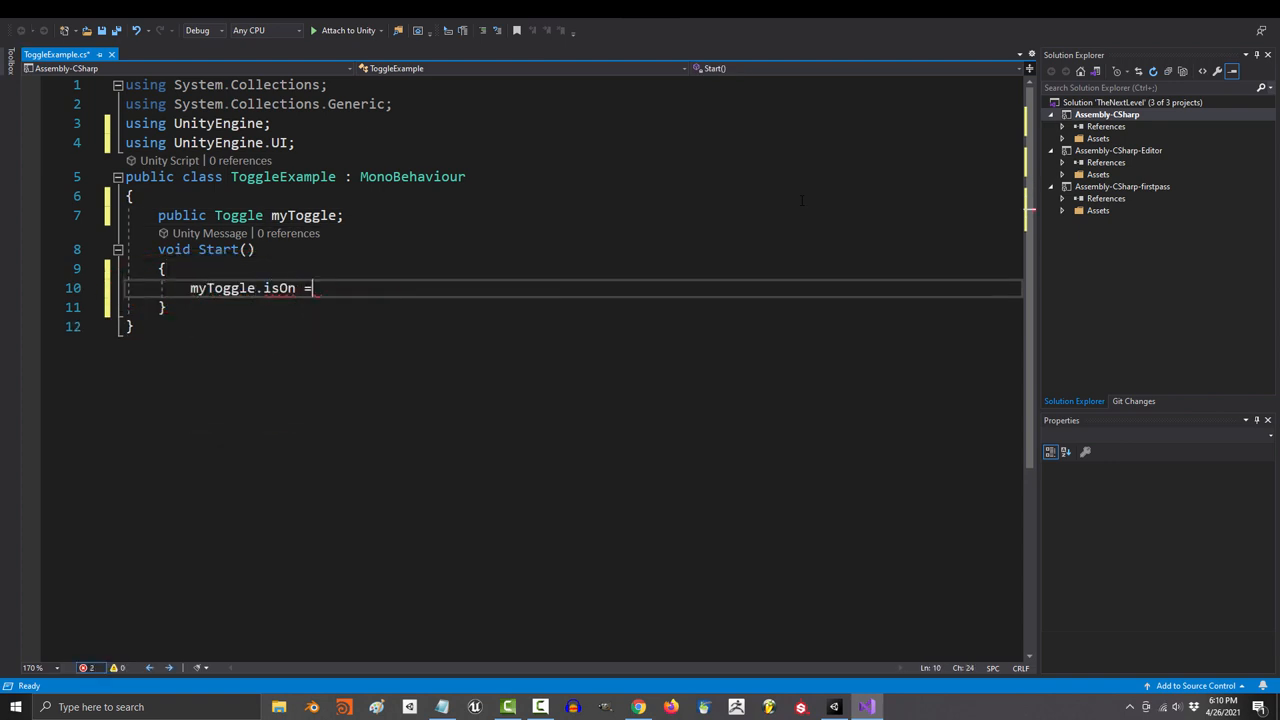
{"action": "type", "text": "true;"}
{"action": "type", "text": "public void"}
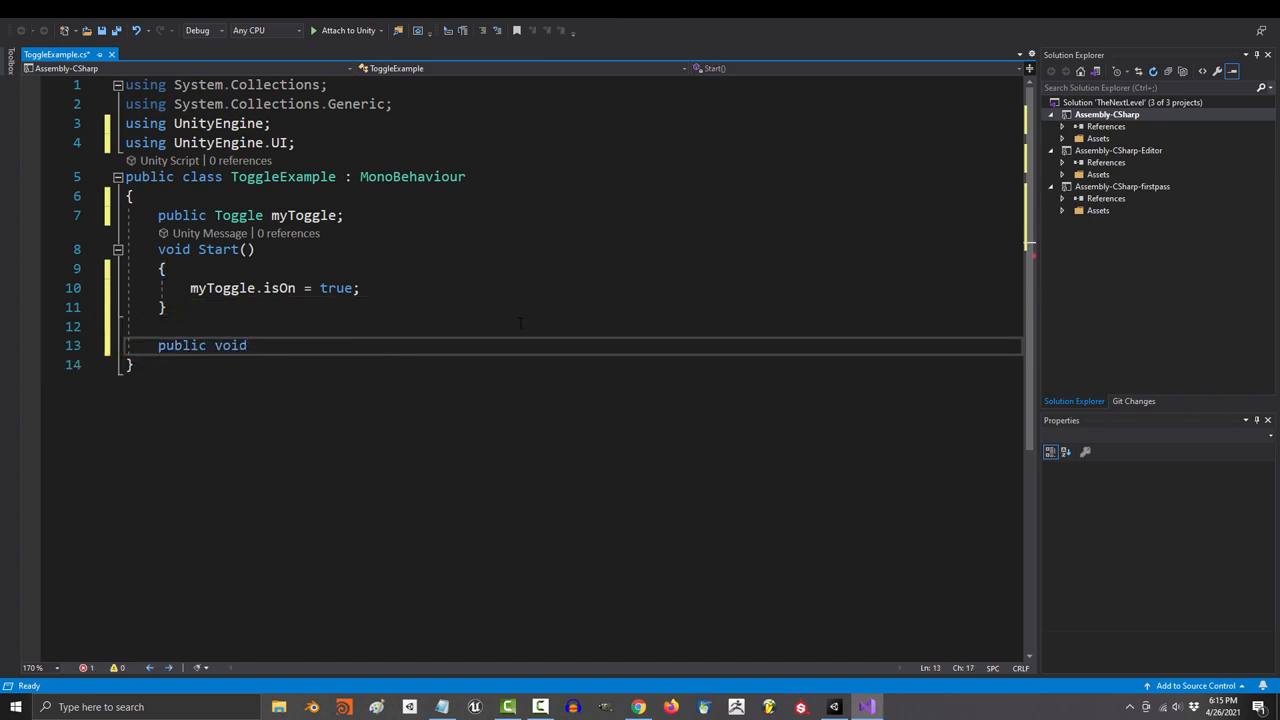
Write TrueFalseChecker() printing "It's true... I... am your father" or "It's not true... YOU are MY father".
{"action": "type", "text": "TrueFalseChecker()"}
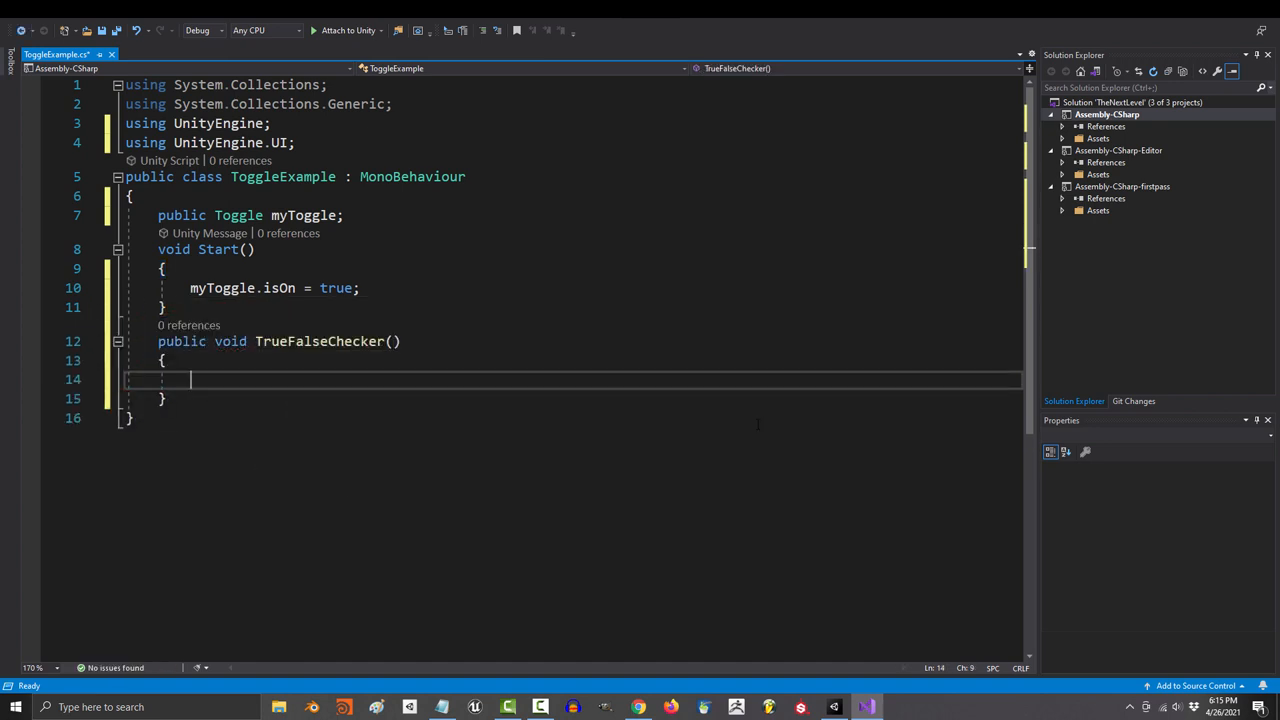
{"action": "type", "text": "if (myToggle.is"}
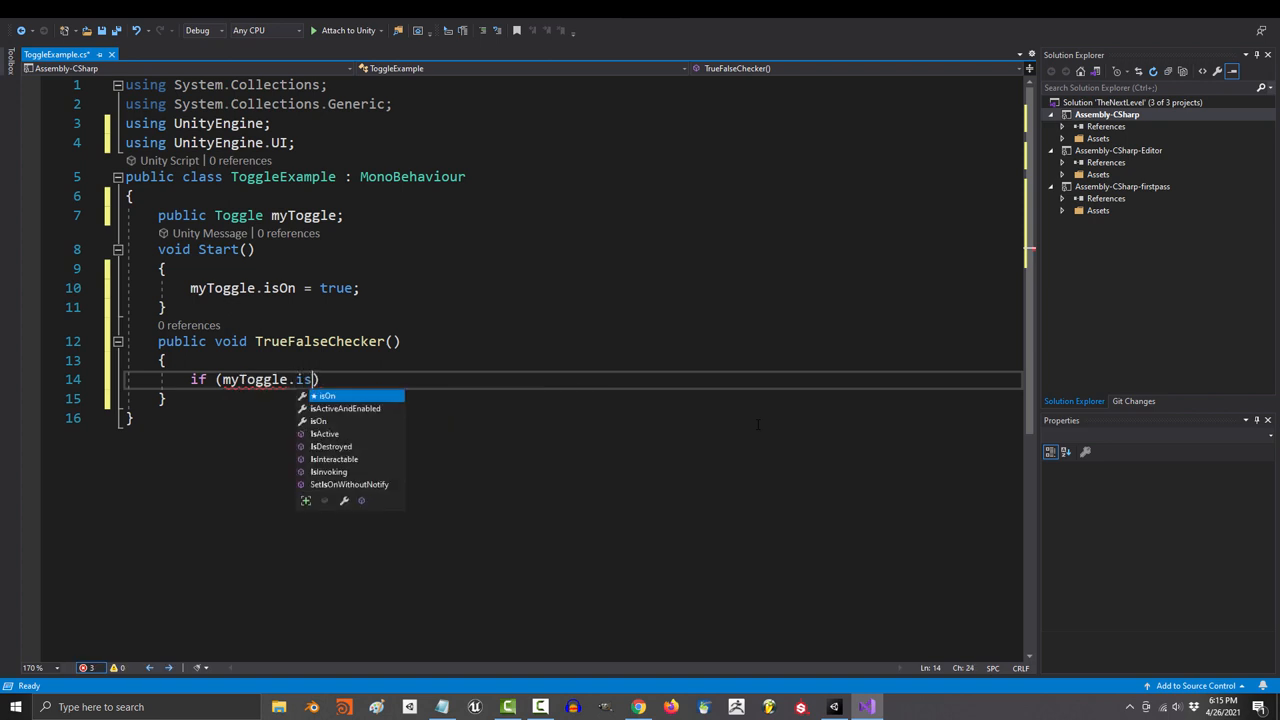
{"action": "type", "text": "On == true) print();"}
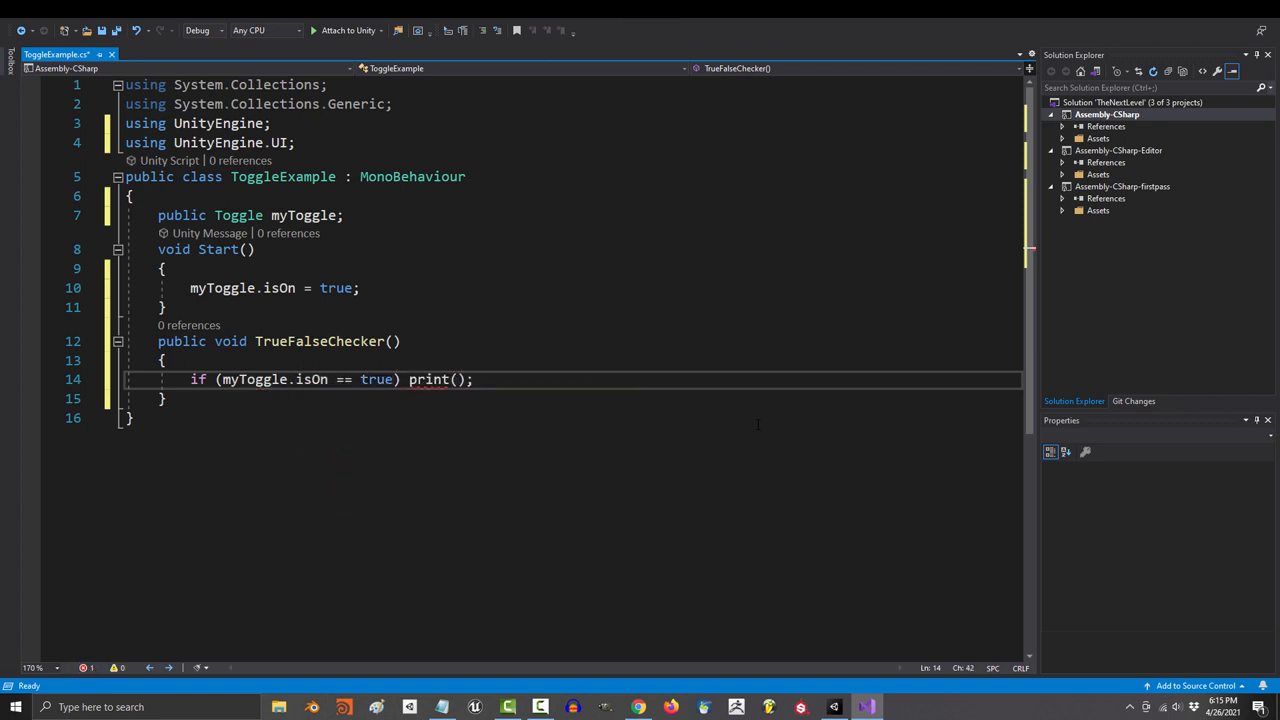
{"action": "type", "text": "\"It's true... I... am your father..."}
{"action": "type", "text": "else if (myToggle.isOn == false) print(\"I\");"}
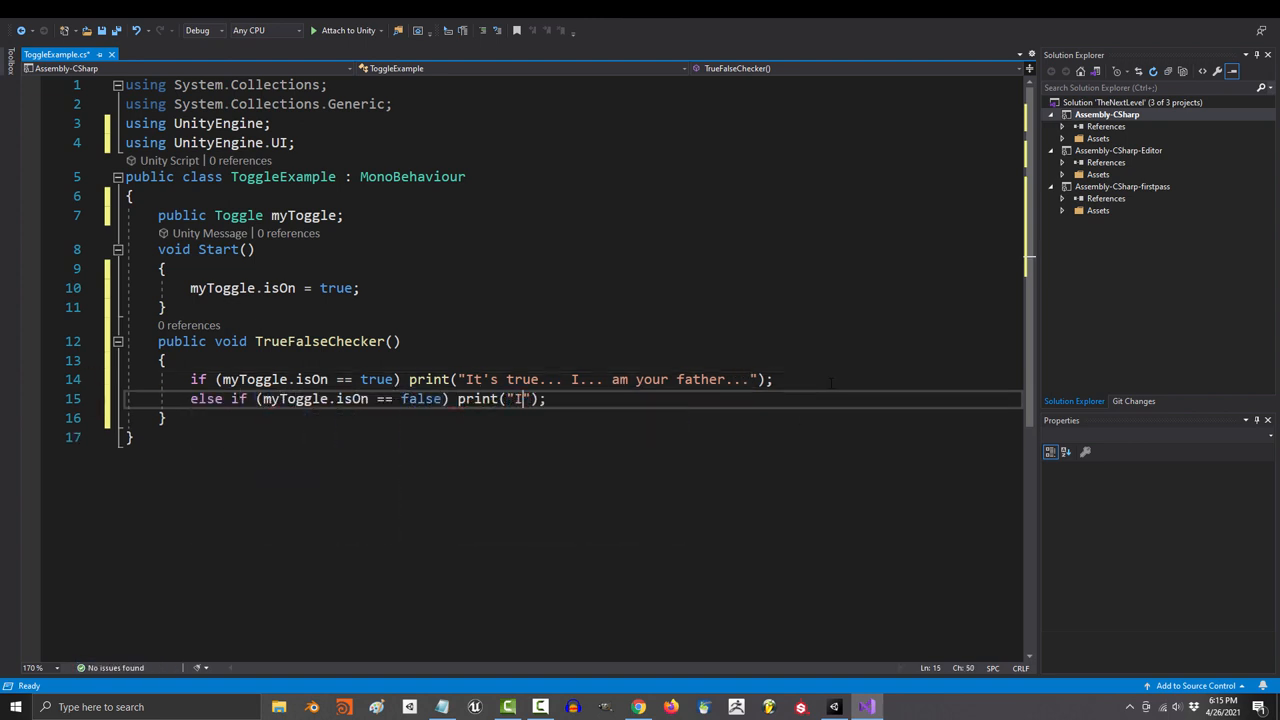
{"action": "type", "text": "t's not true... YOU are MY fa"}
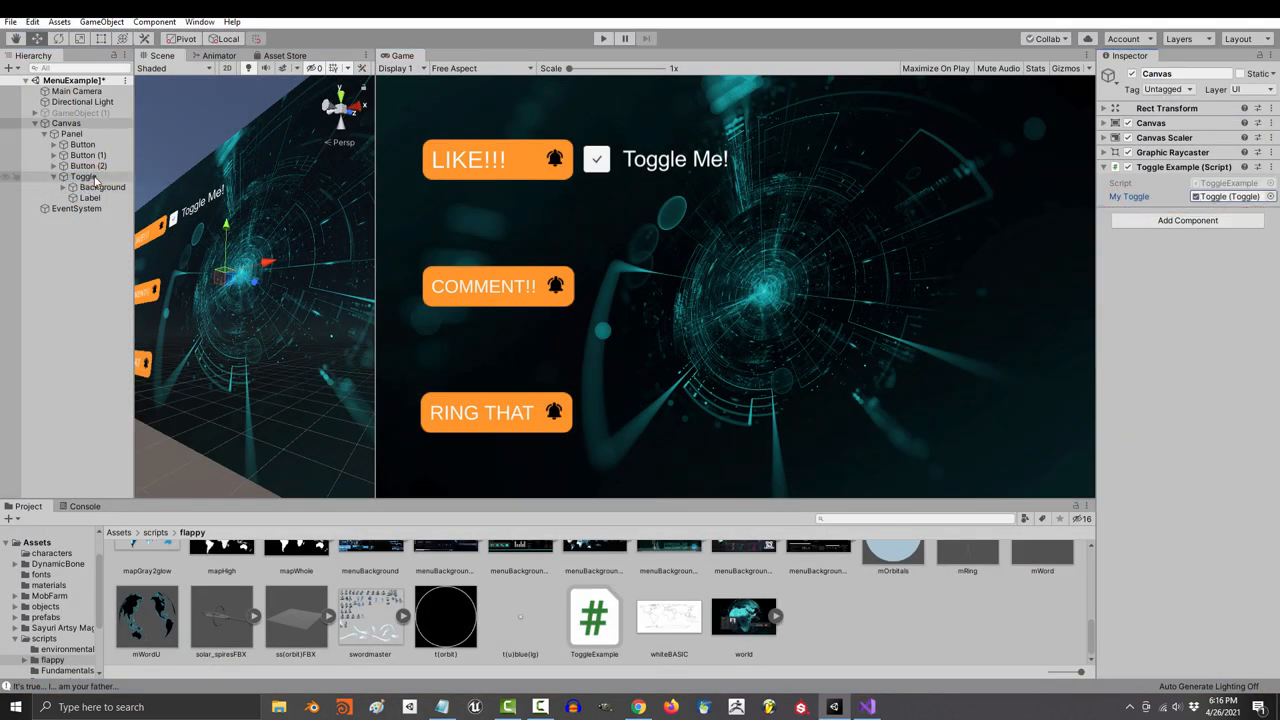
Select the Toggle object, run the game and untick the toggle to log the not-true message.
{"action": "left_click", "coordinate": [82, 176]}
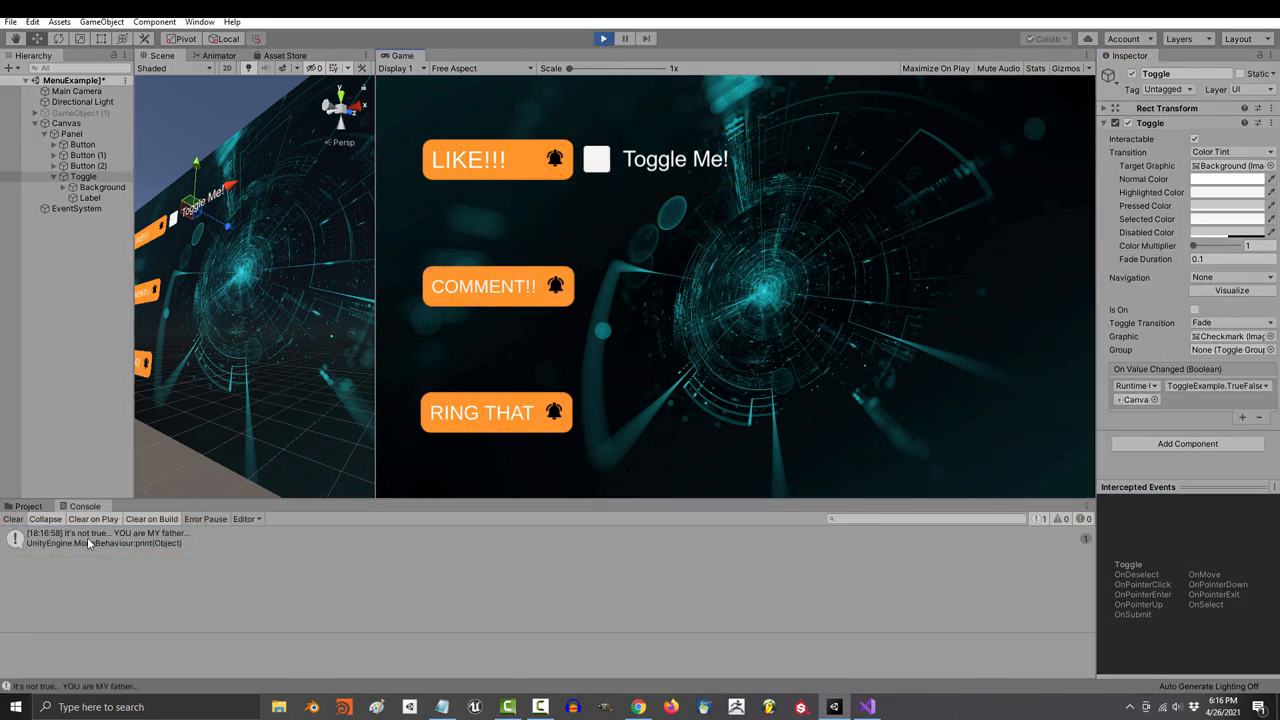
Tick then untick the toggle, logging the true and not-true console messages.
{"action": "left_click", "coordinate": [598, 159]}
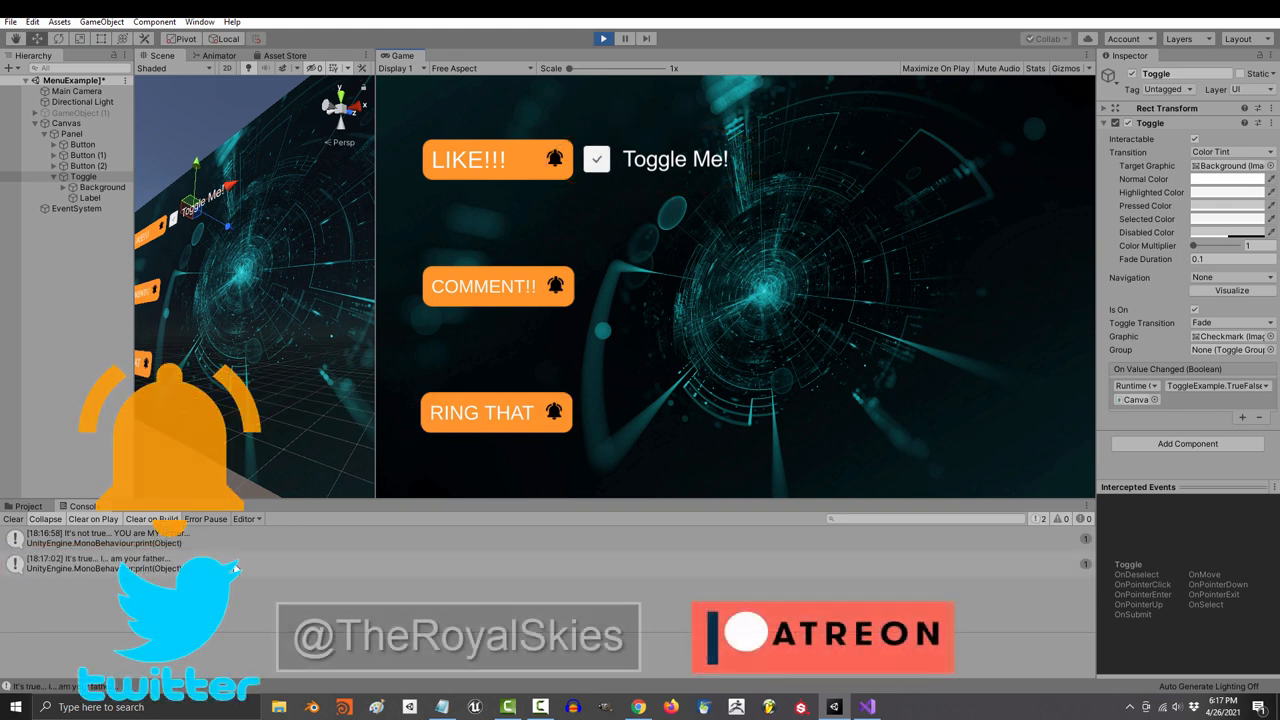
{"action": "left_click", "coordinate": [597, 160]}
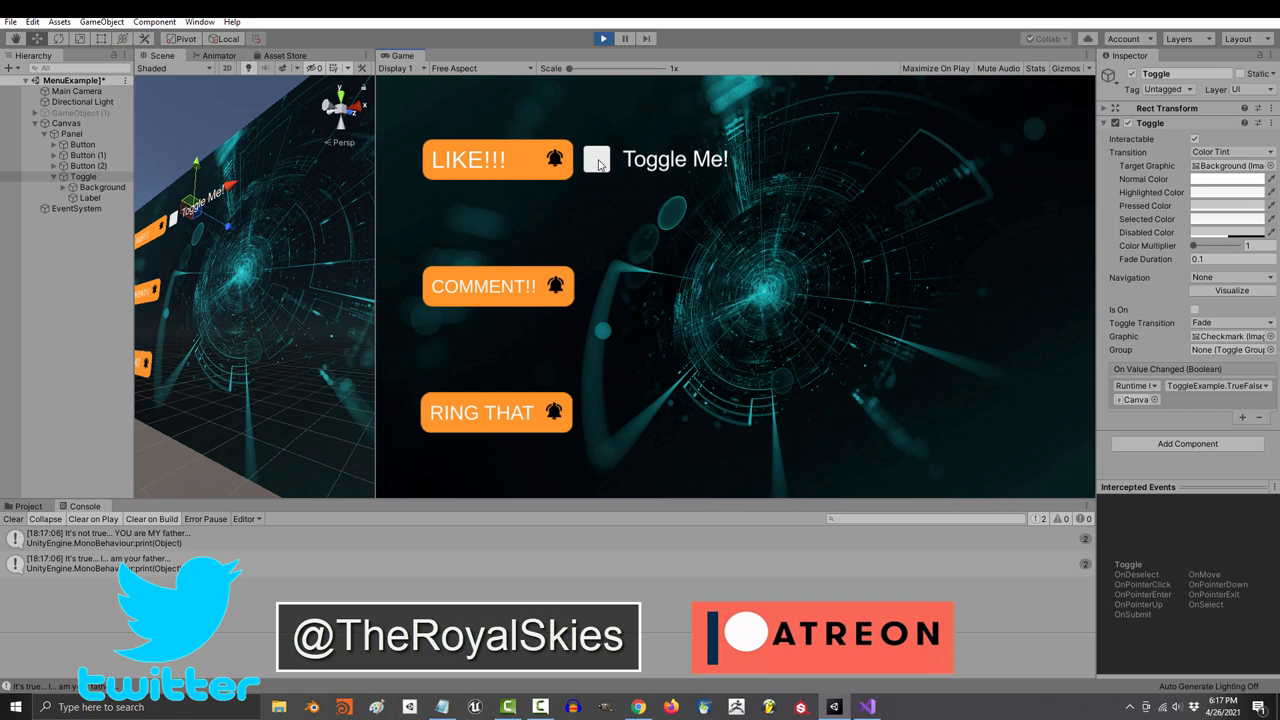